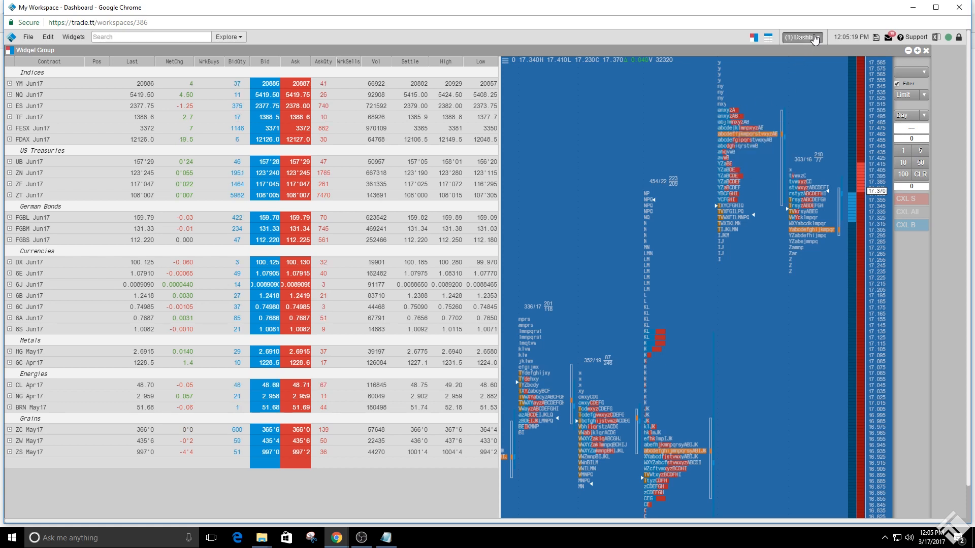
Step: Use the window selector to reach Charts Financials, then Financials, then show all window thumbnails
left_click(801, 37)
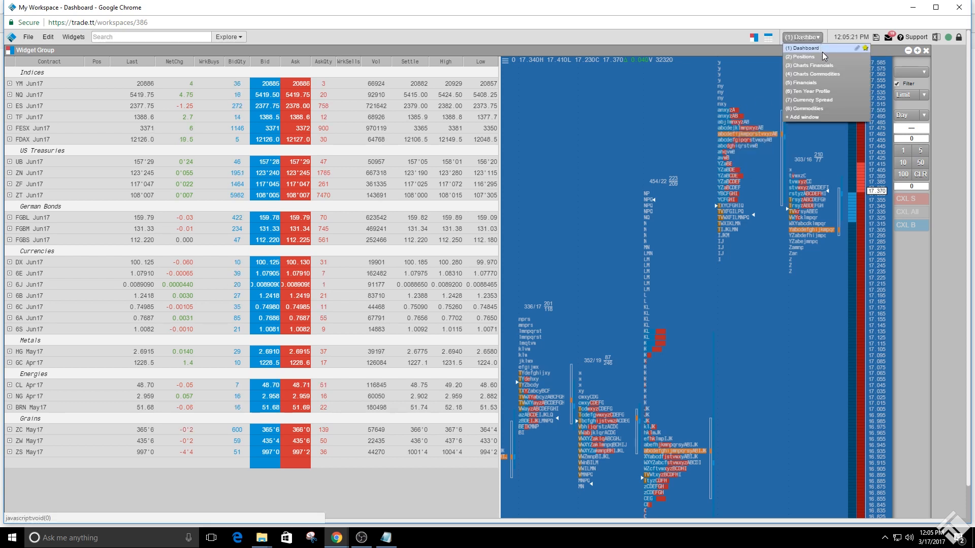
left_click(816, 65)
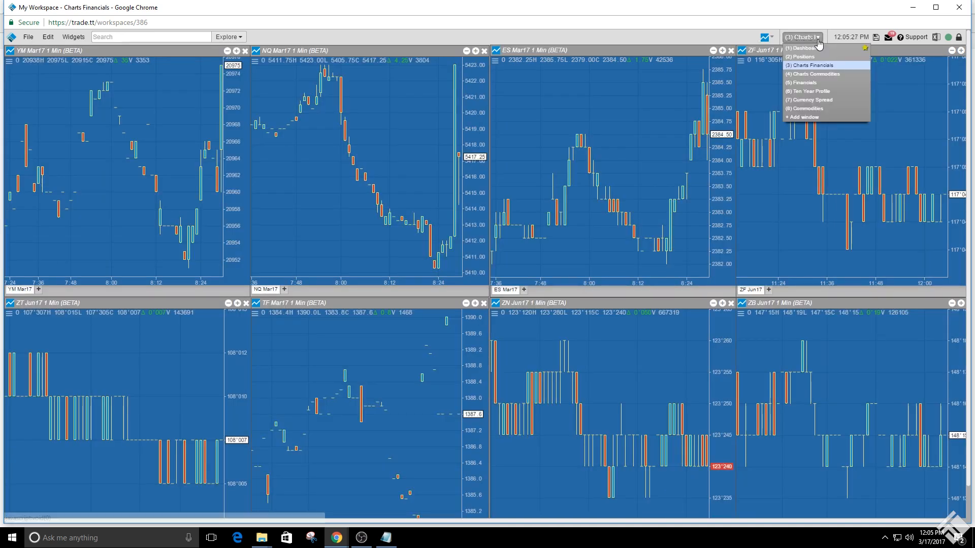
left_click(804, 82)
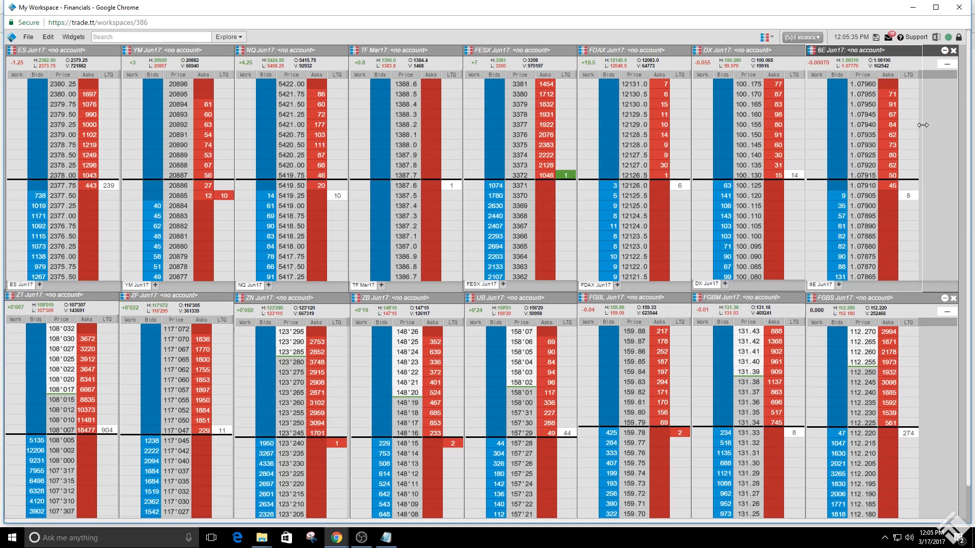
left_click(802, 37)
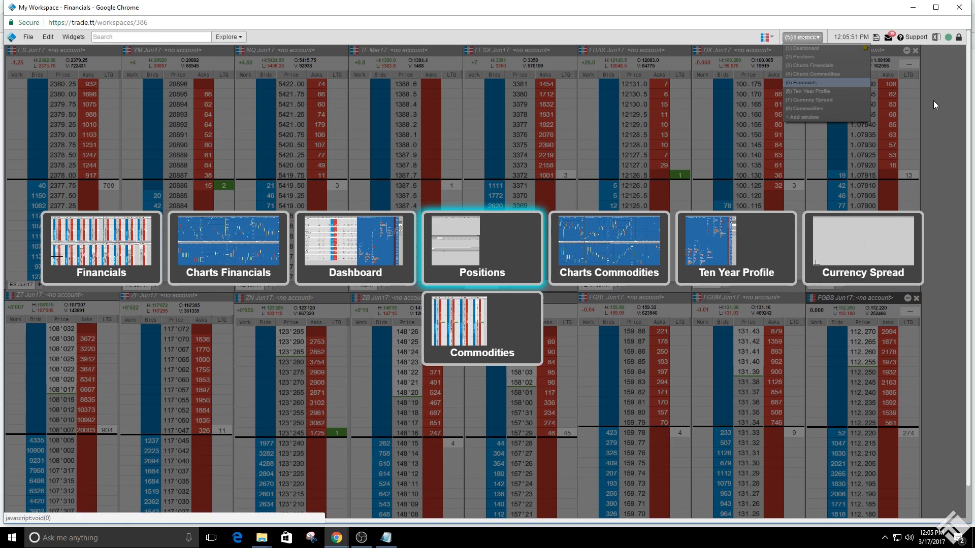